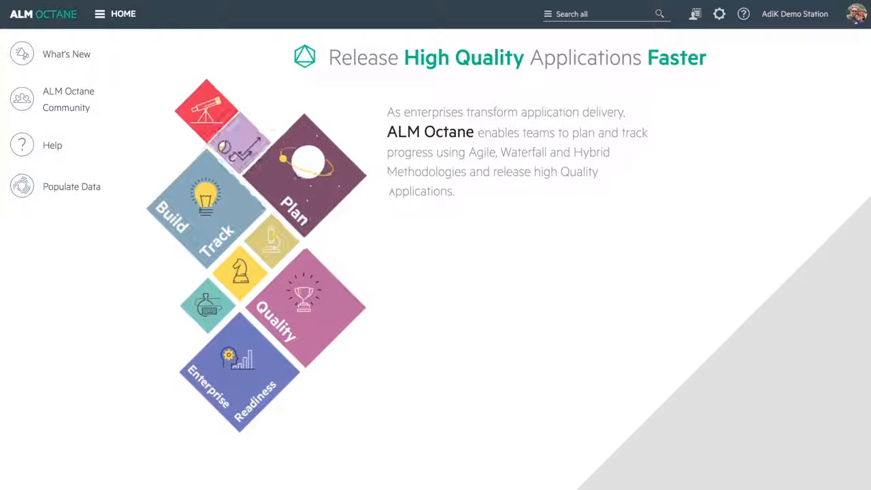
Step: Show the UI Team's Sprint 1 team backlog board with items by status
click(99, 14)
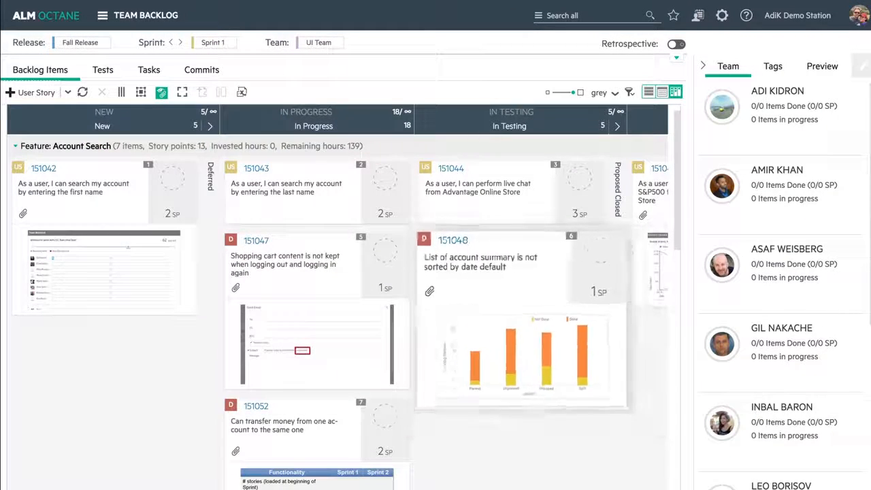
Step: Review the sprint summary, tasks and the first commit's file changes, then return to Backlog Items
click(148, 69)
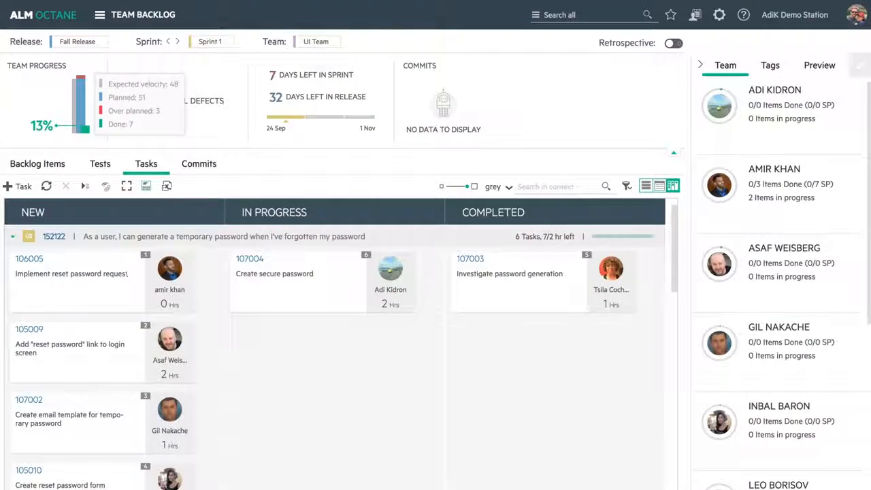
click(199, 164)
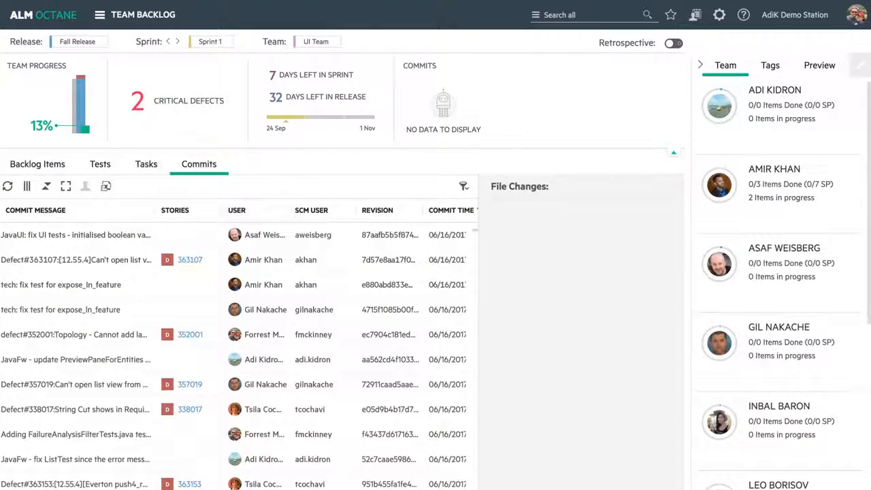
click(75, 234)
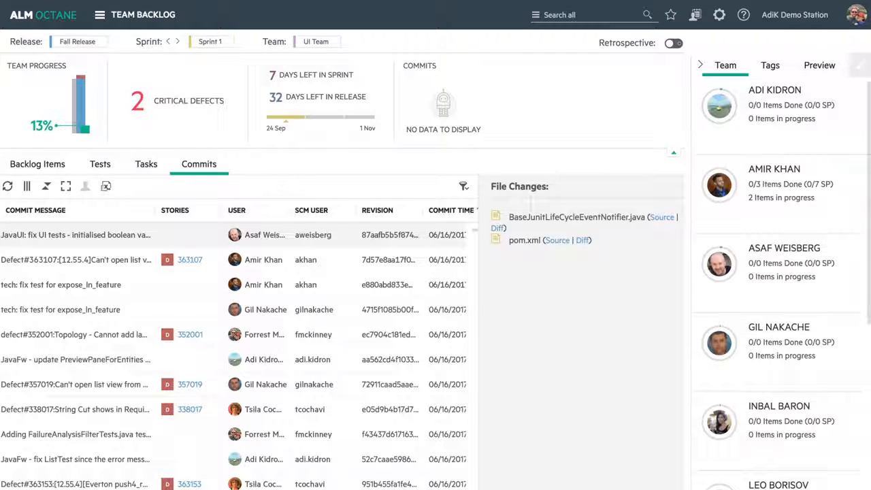
click(38, 164)
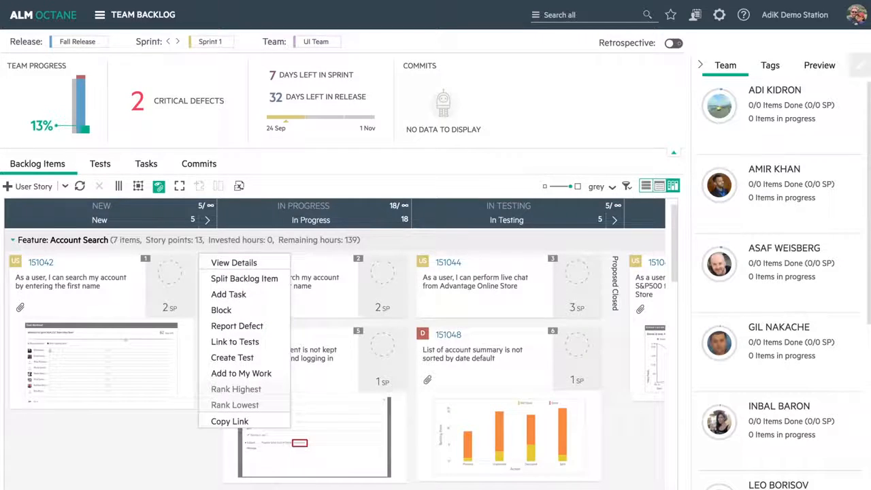
mouse_move(240, 373)
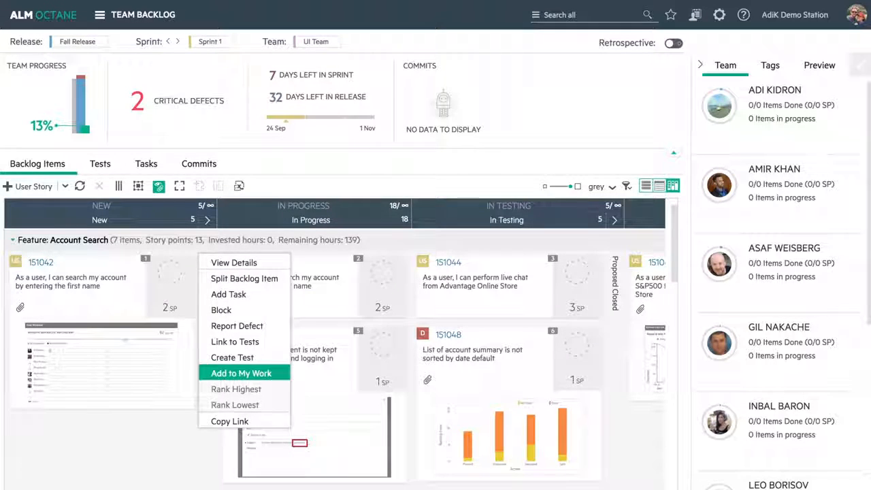
Step: Add story 151042 to My Work and choose a team member whose work items to view
click(241, 373)
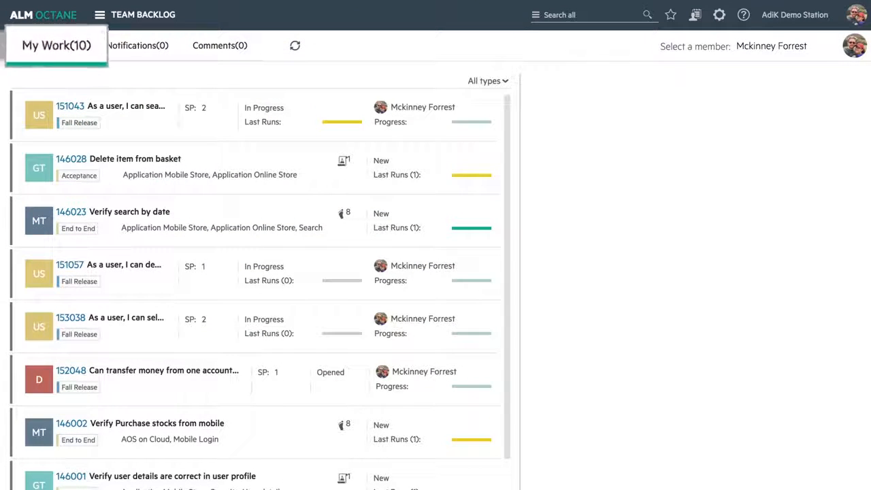
click(770, 46)
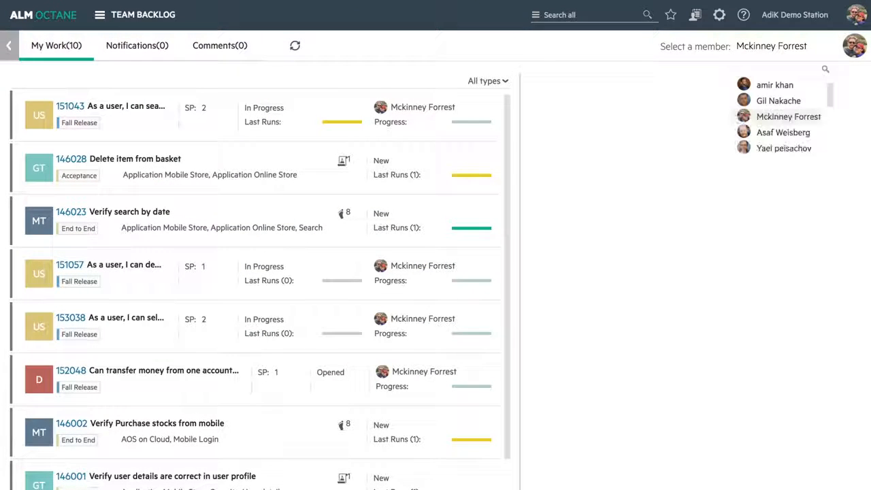
click(775, 84)
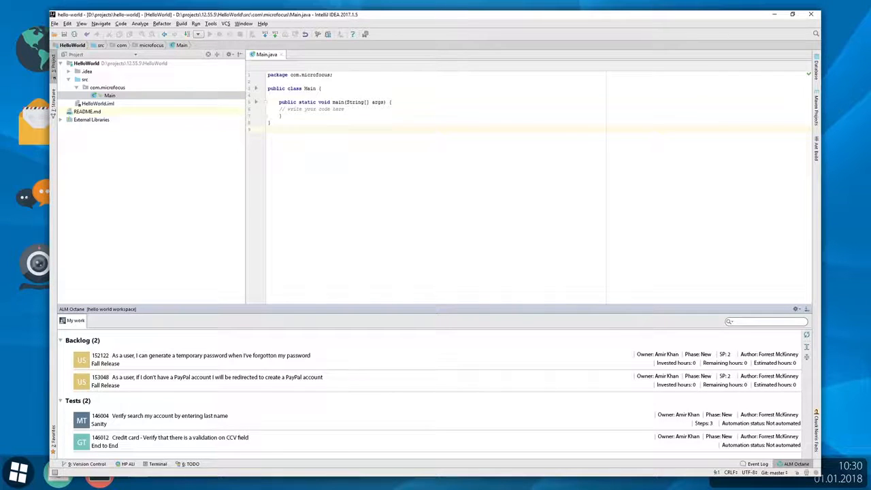
Step: Start work on story 152122 from the plugin and add System.out.println(); to Main.java
right_click(204, 355)
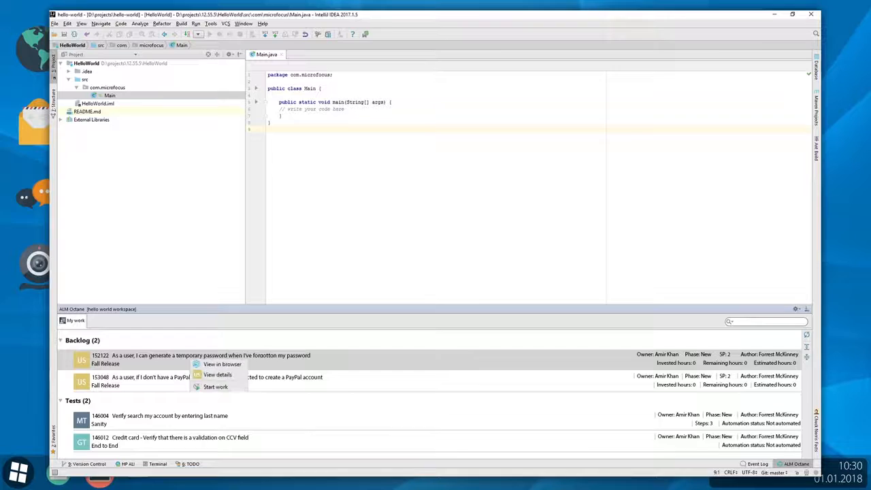
click(204, 355)
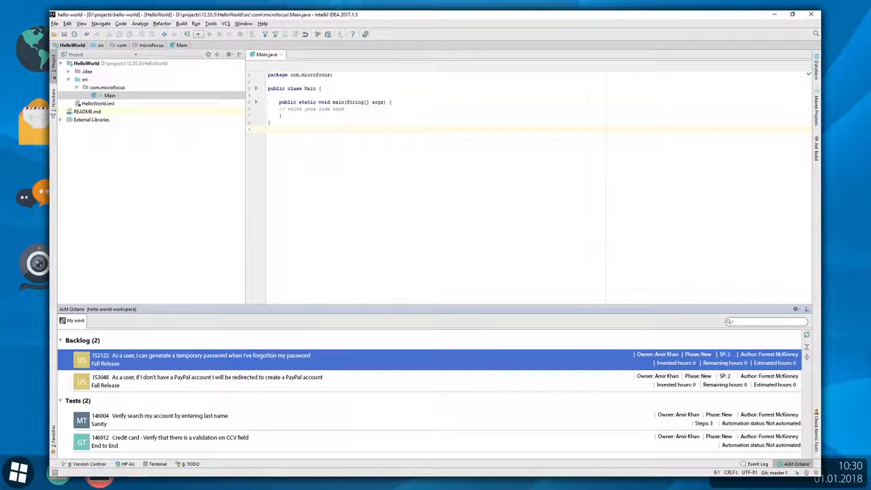
text(System.out.println();)
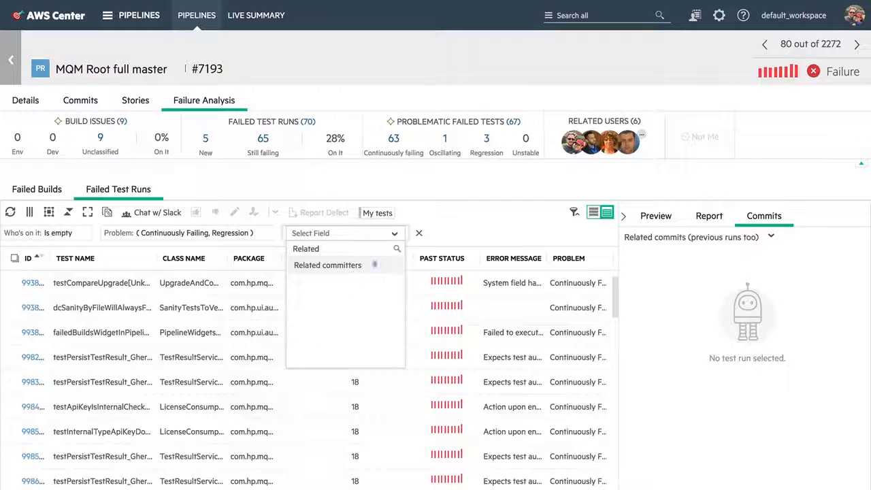
Step: Filter failed test runs of #7193 to those whose related committers include [Me]
click(326, 264)
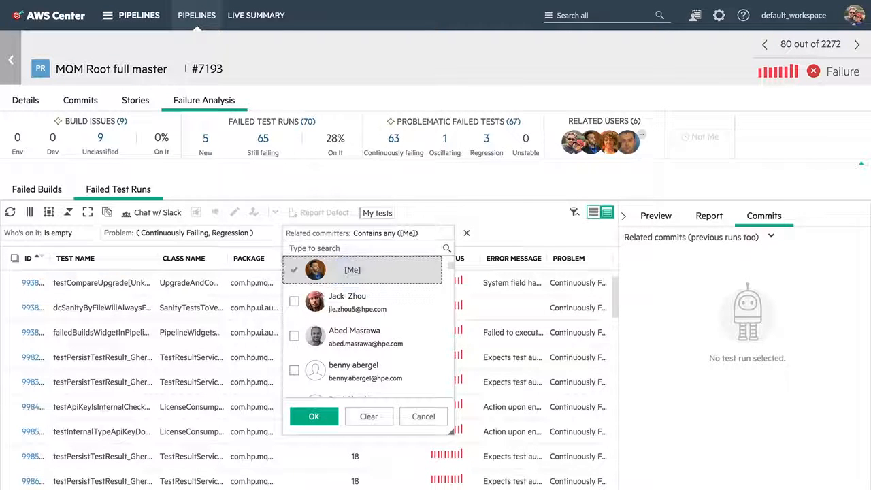
click(313, 416)
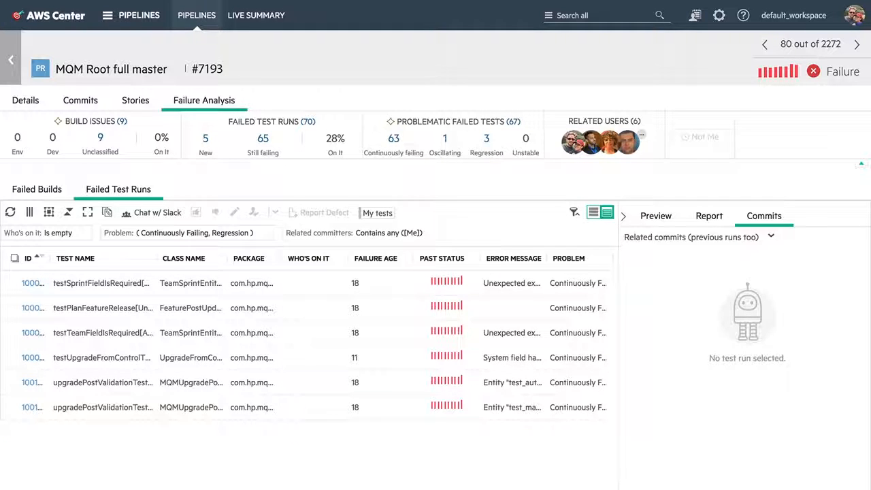
click(15, 281)
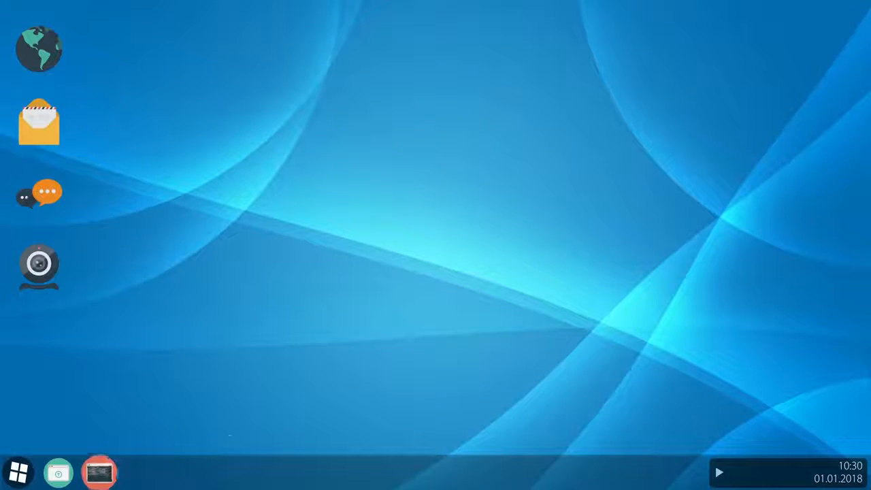
Step: Return from the desktop to the pipeline #7193 failure analysis in the browser
click(98, 471)
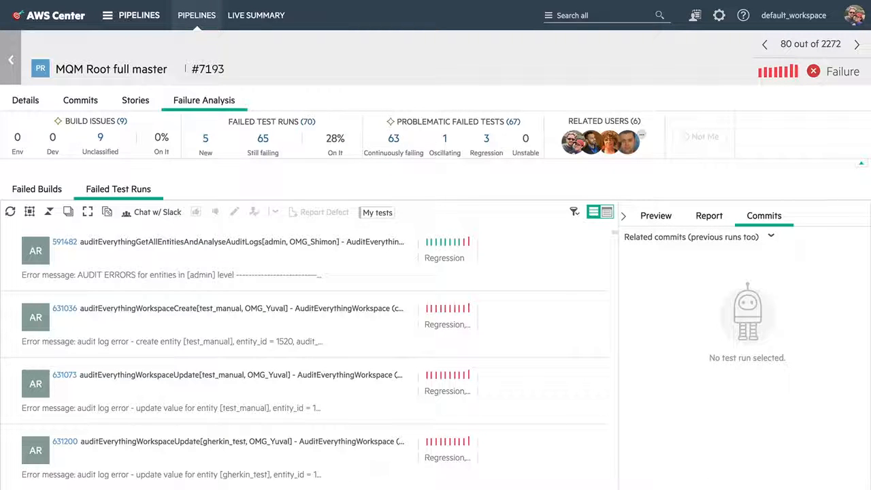
Step: Group the failed test runs by Failure age as the first grouping field
click(49, 212)
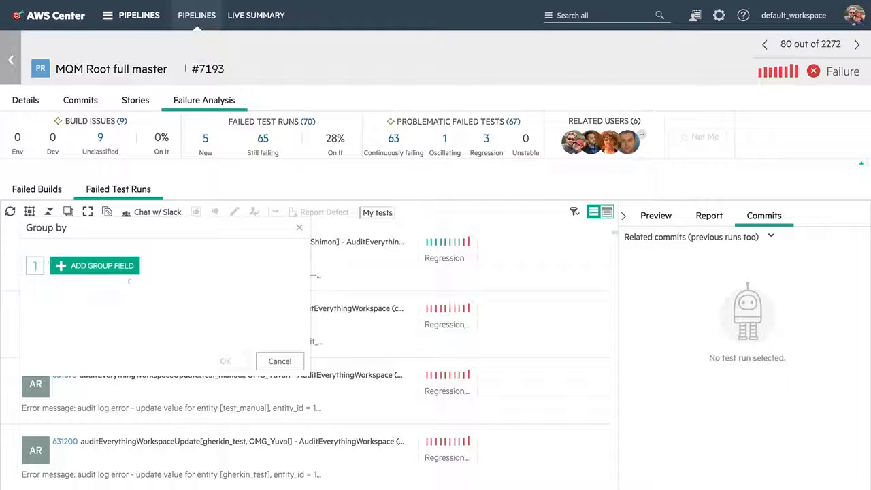
click(96, 265)
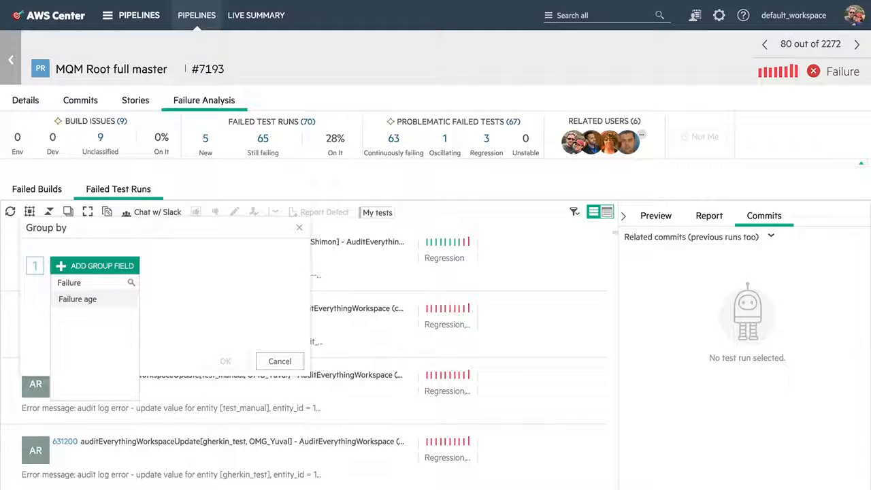
click(77, 300)
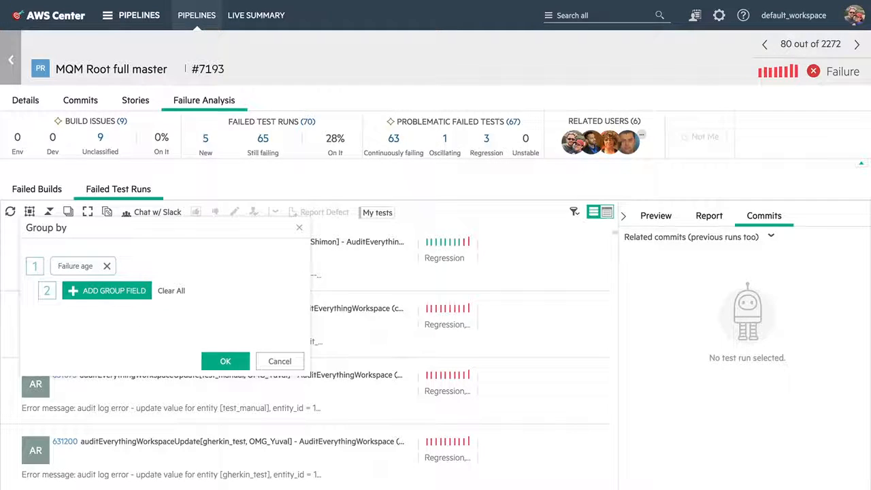